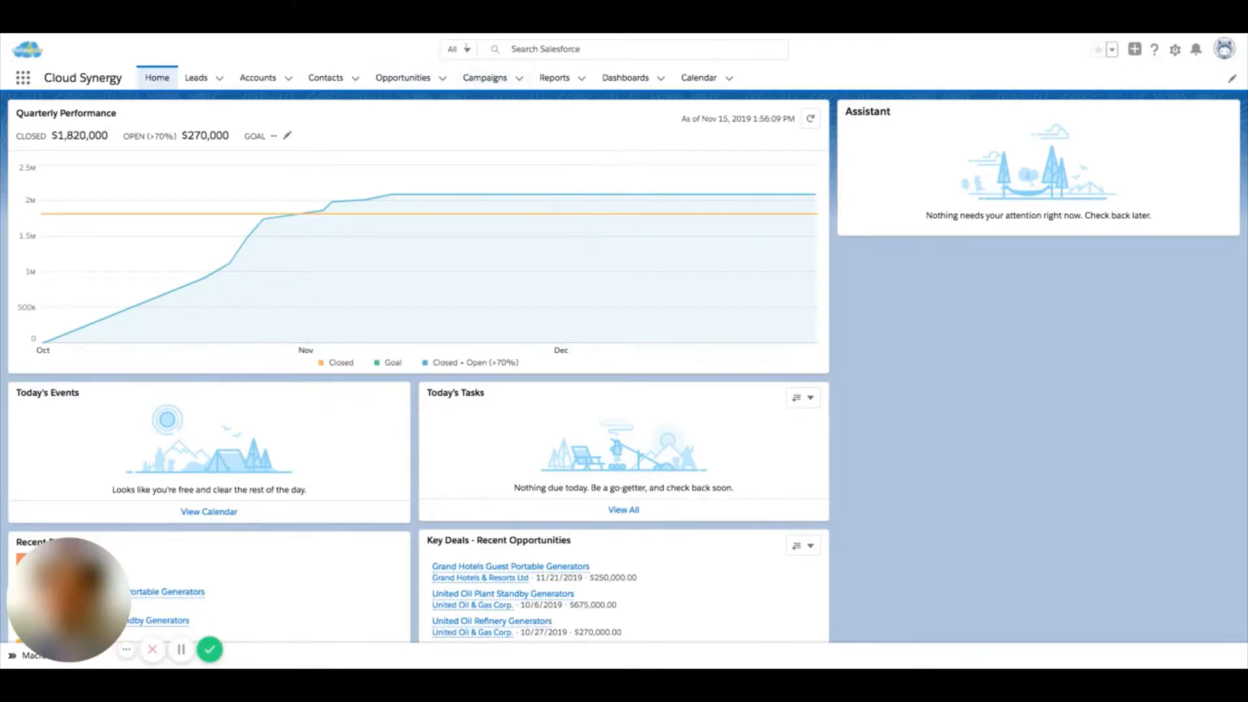
- Show recent items in the Search Salesforce box and reveal the search scope choices
{"action": "left_click", "coordinate": [629, 48]}
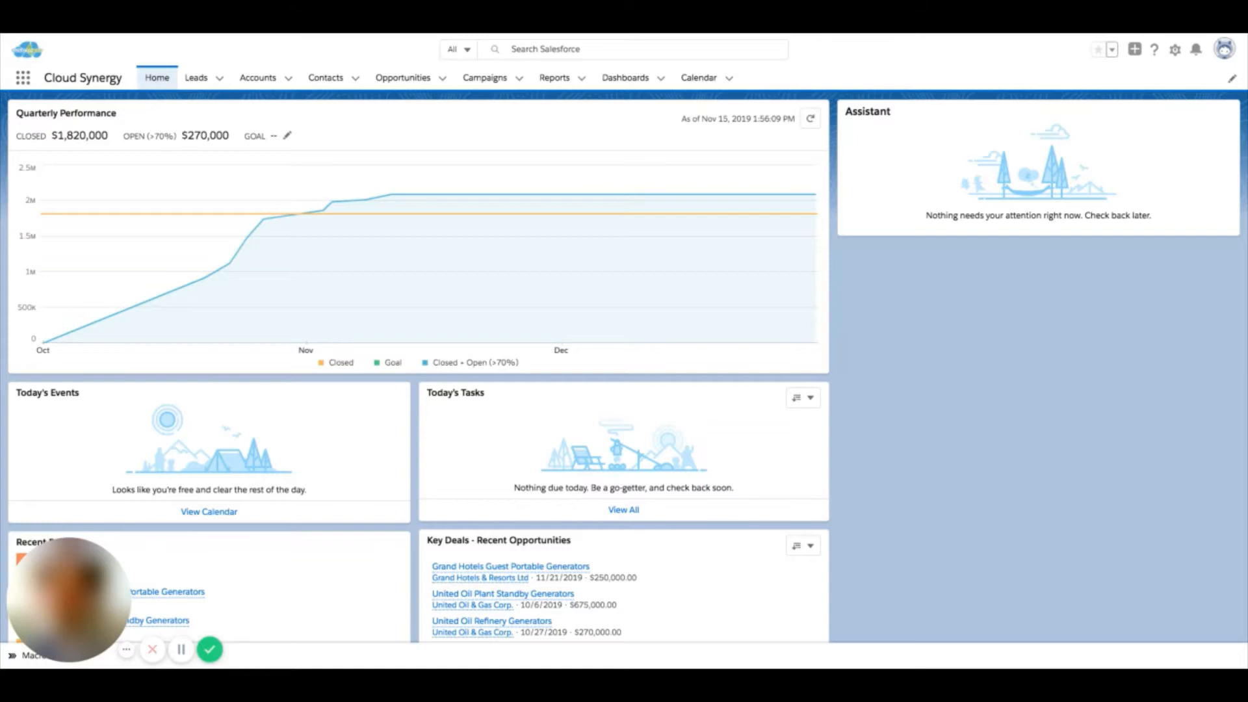
{"action": "left_click", "coordinate": [629, 48]}
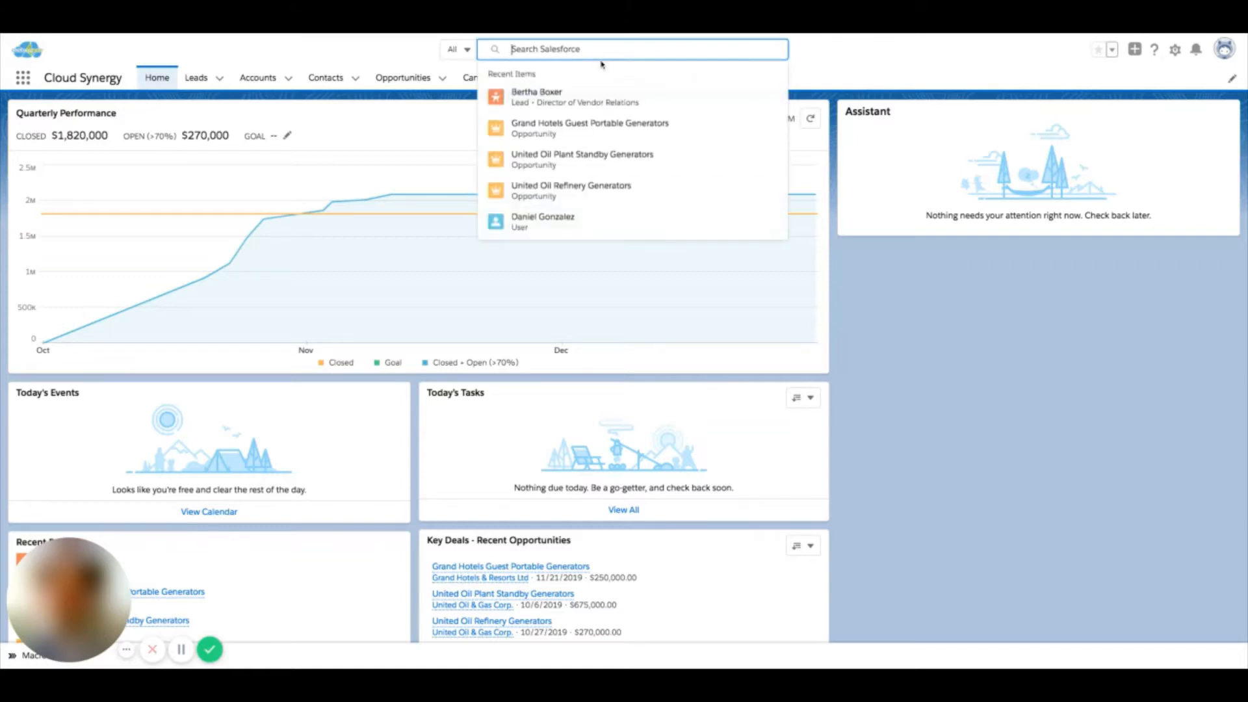
{"action": "mouse_move", "coordinate": [642, 159]}
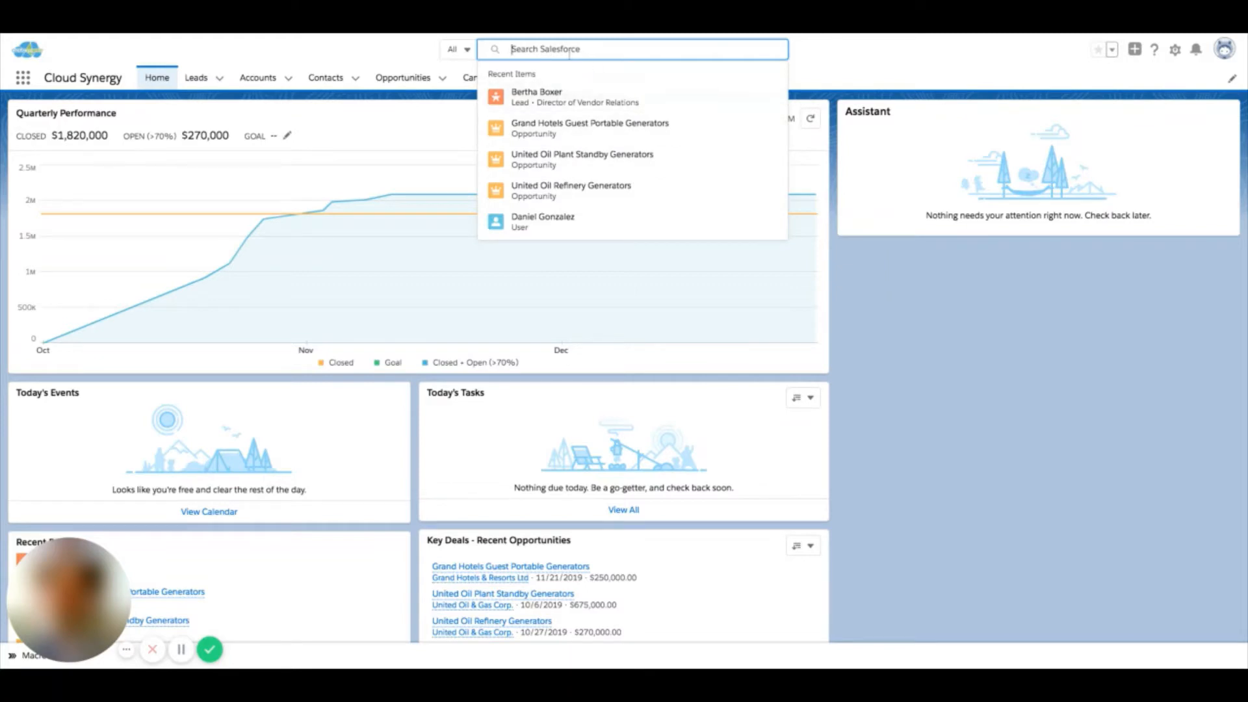
{"action": "mouse_move", "coordinate": [589, 128]}
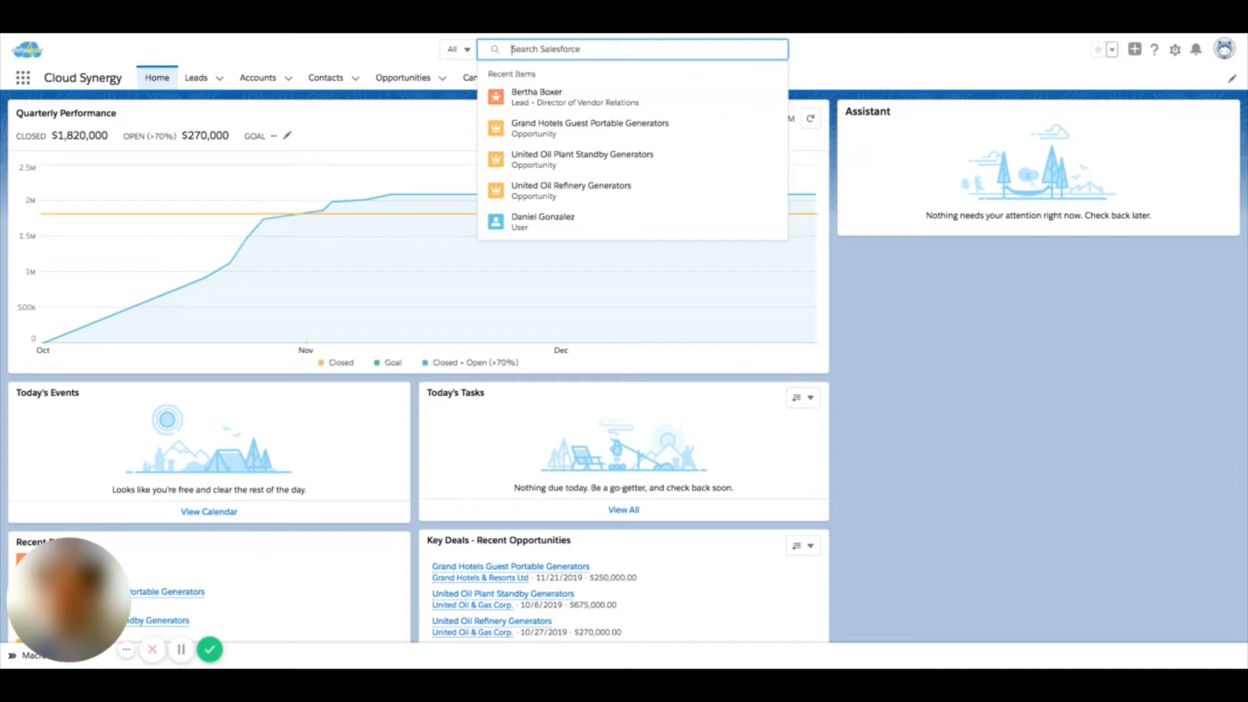
{"action": "mouse_move", "coordinate": [573, 249]}
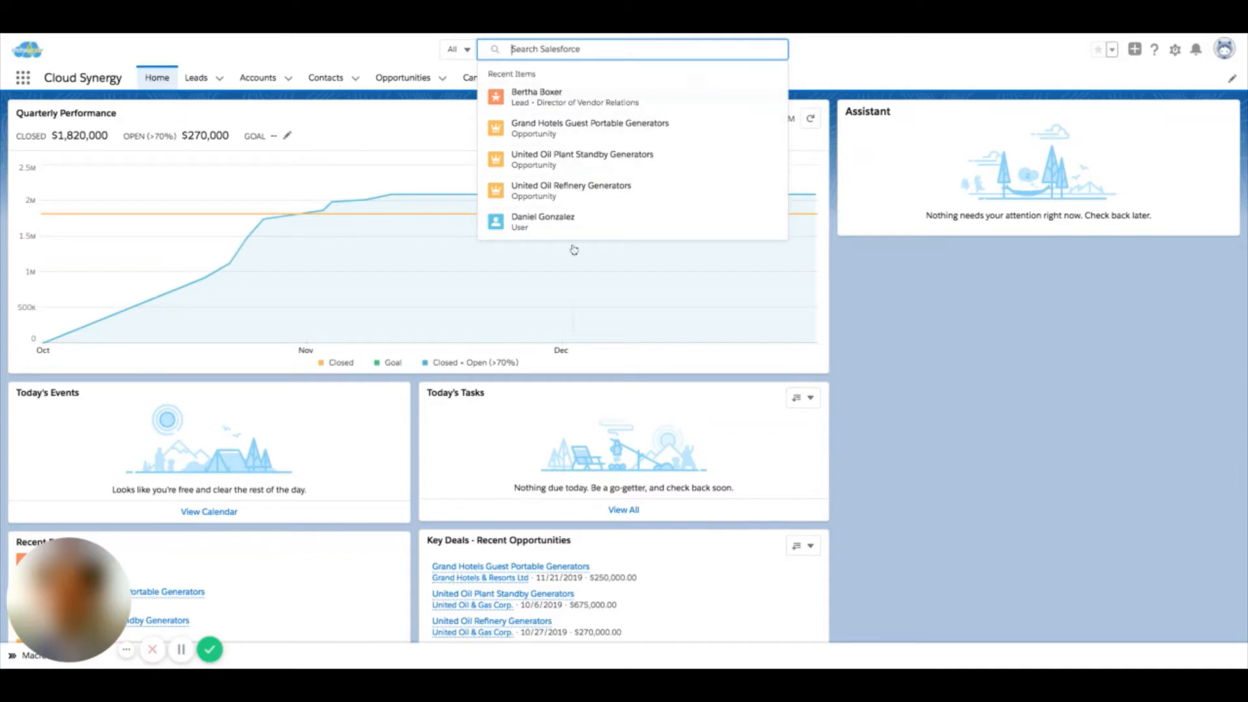
{"action": "left_click", "coordinate": [456, 49]}
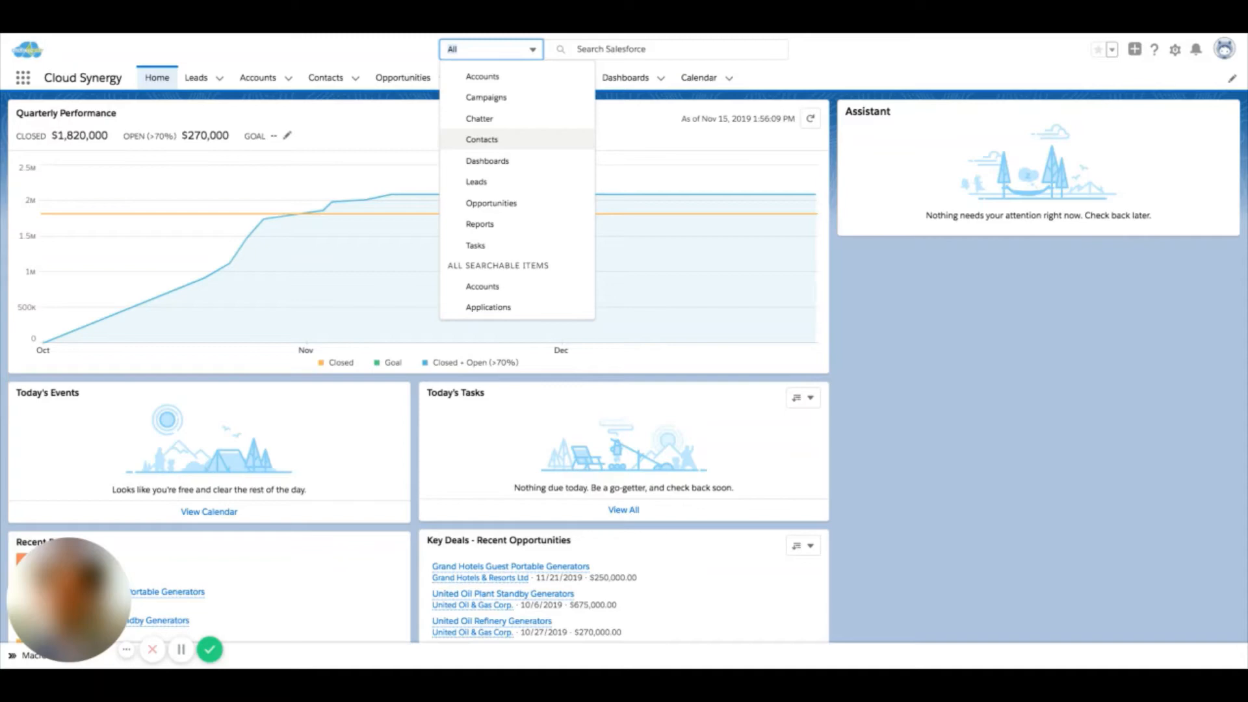
- Limit global search to Leads, then return the scope to All
{"action": "left_click", "coordinate": [637, 49]}
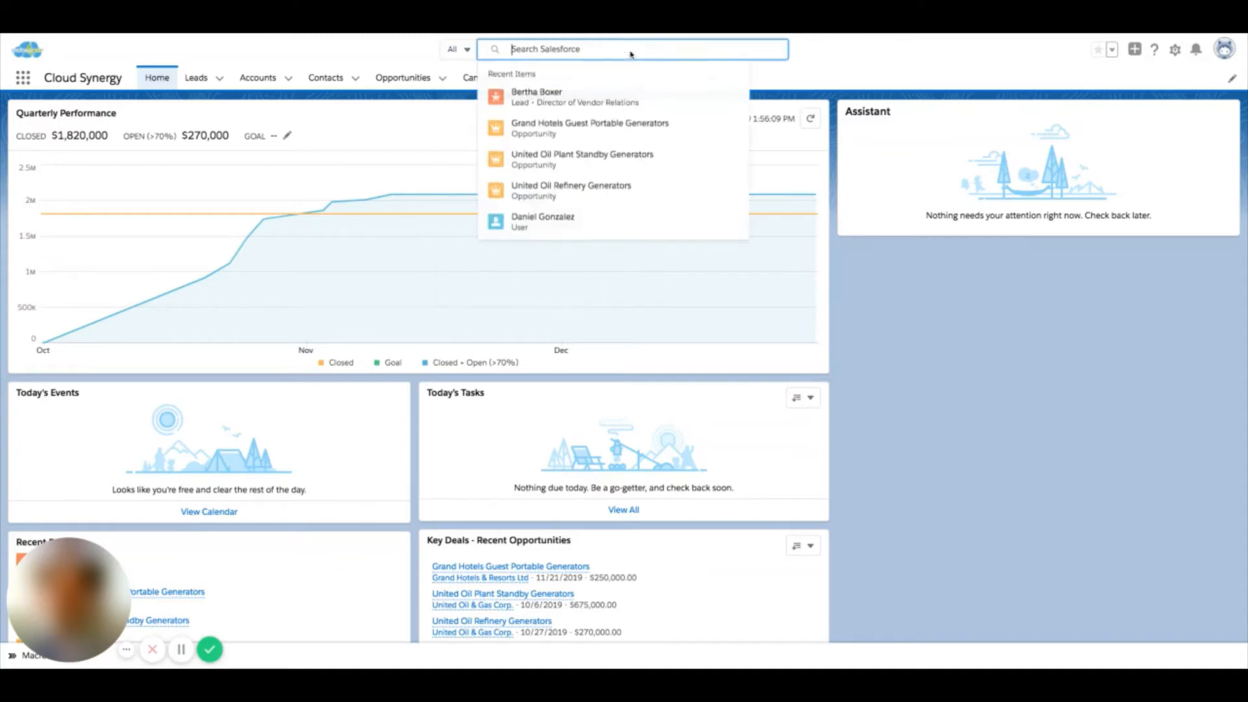
{"action": "left_click", "coordinate": [468, 48]}
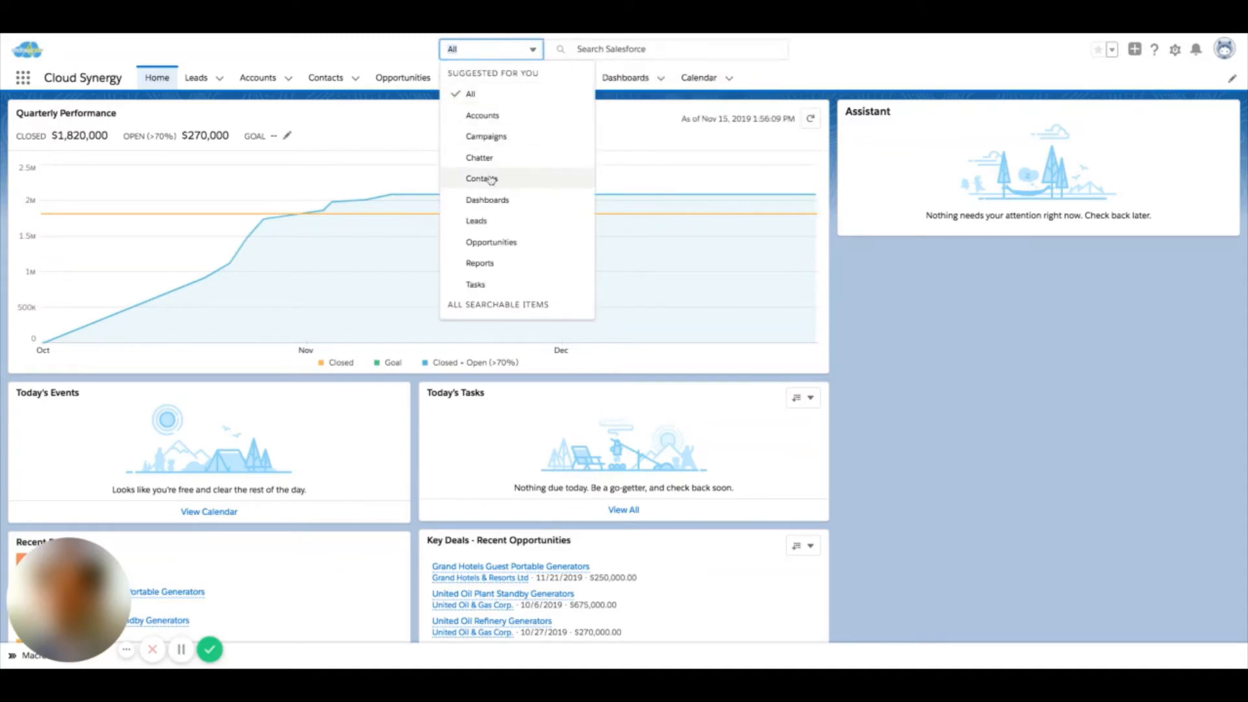
{"action": "left_click", "coordinate": [476, 221]}
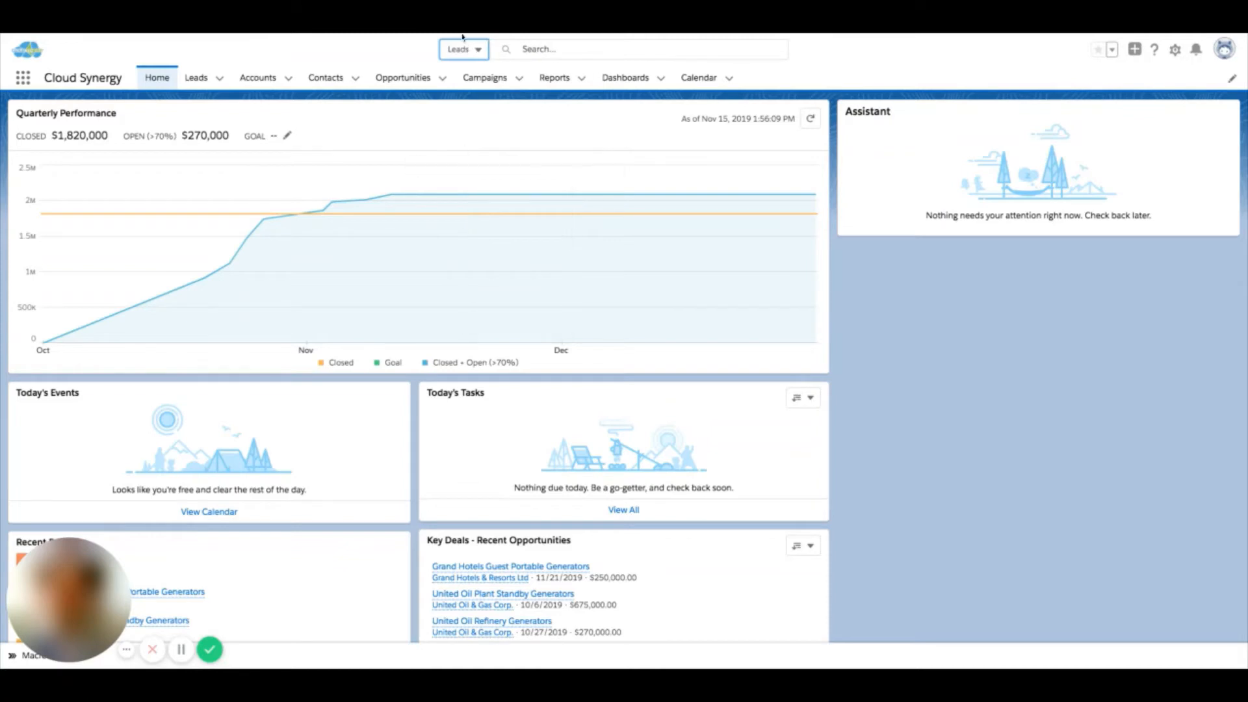
{"action": "left_click", "coordinate": [637, 48]}
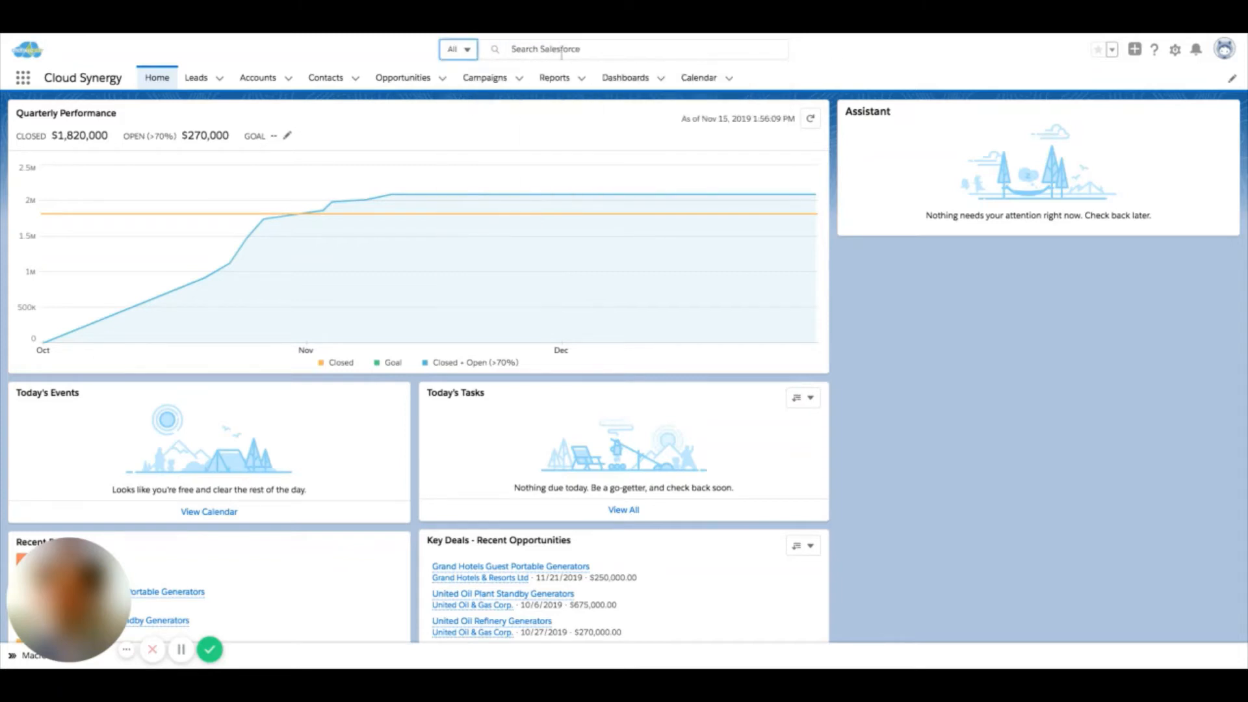
- Run a global search for 'Logistics' across all objects
{"action": "left_click", "coordinate": [630, 48]}
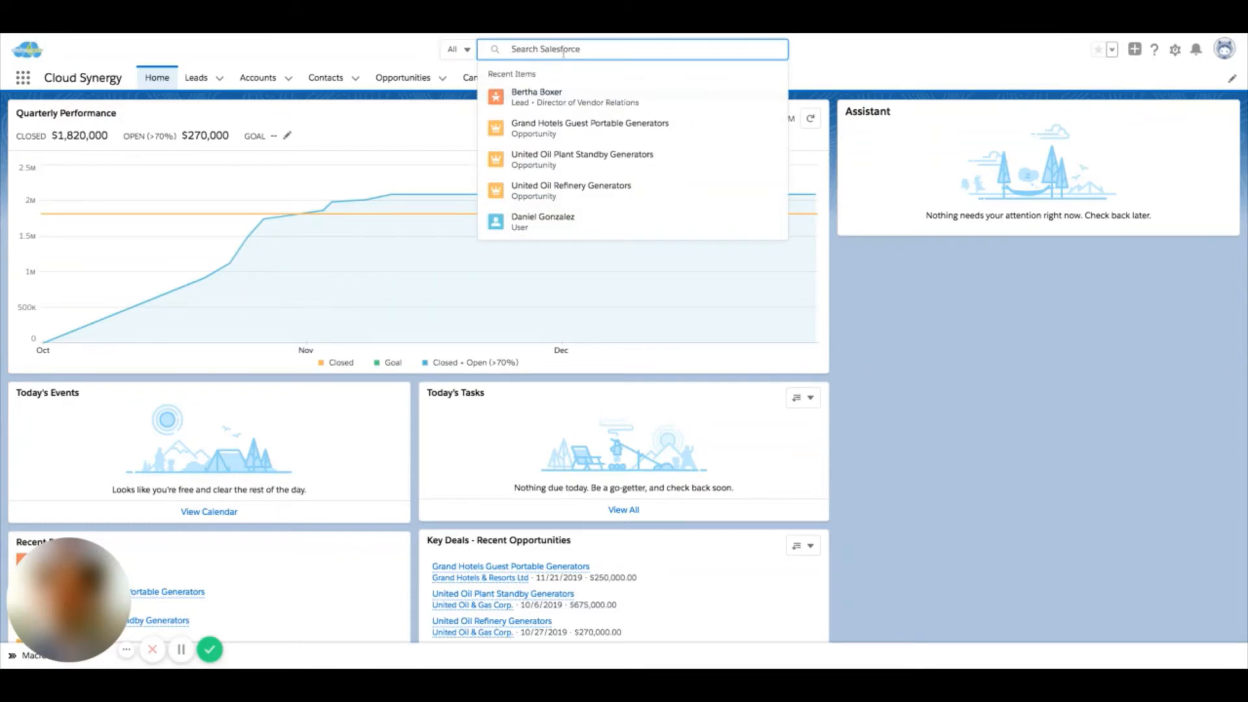
{"action": "type", "text": "Loh"}
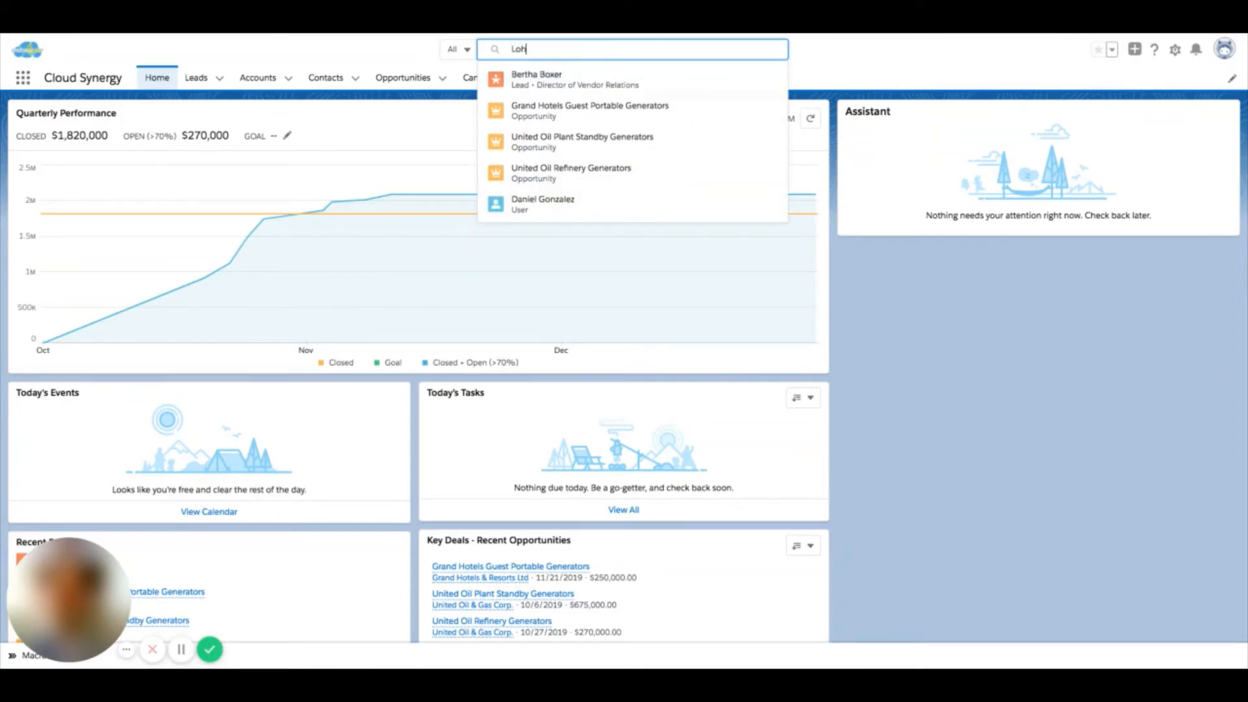
{"action": "type", "text": "Logits"}
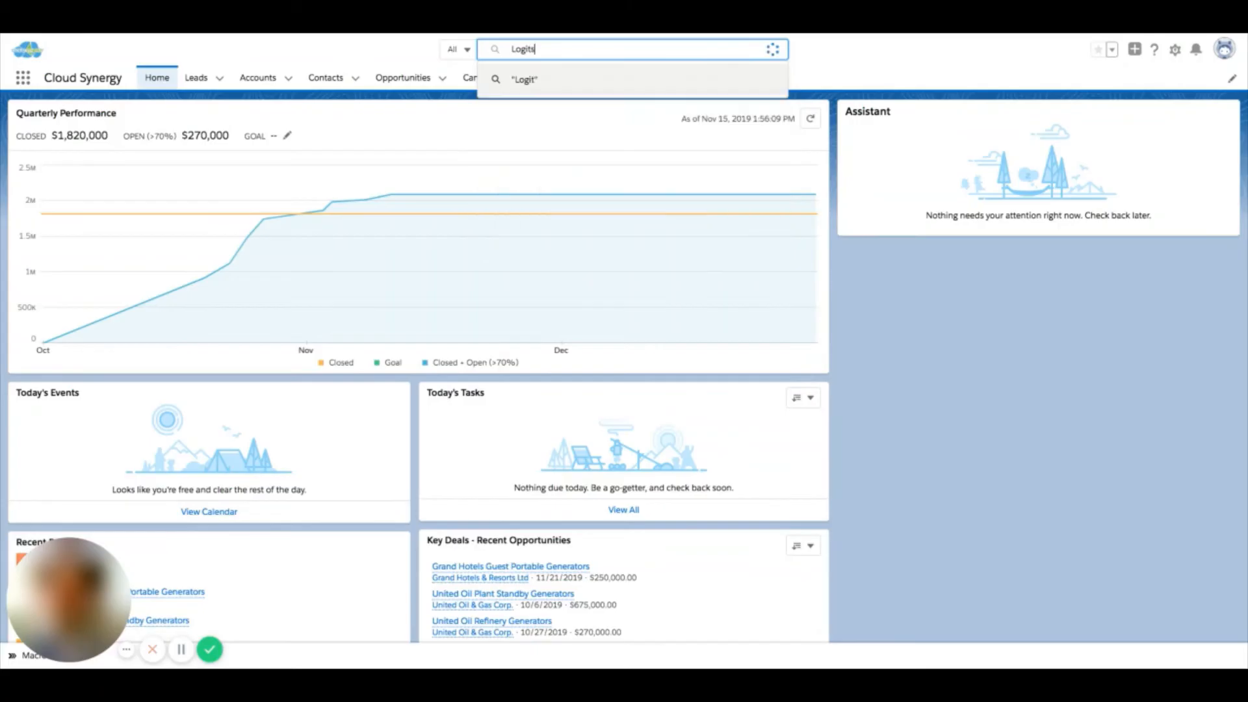
{"action": "type", "text": "st"}
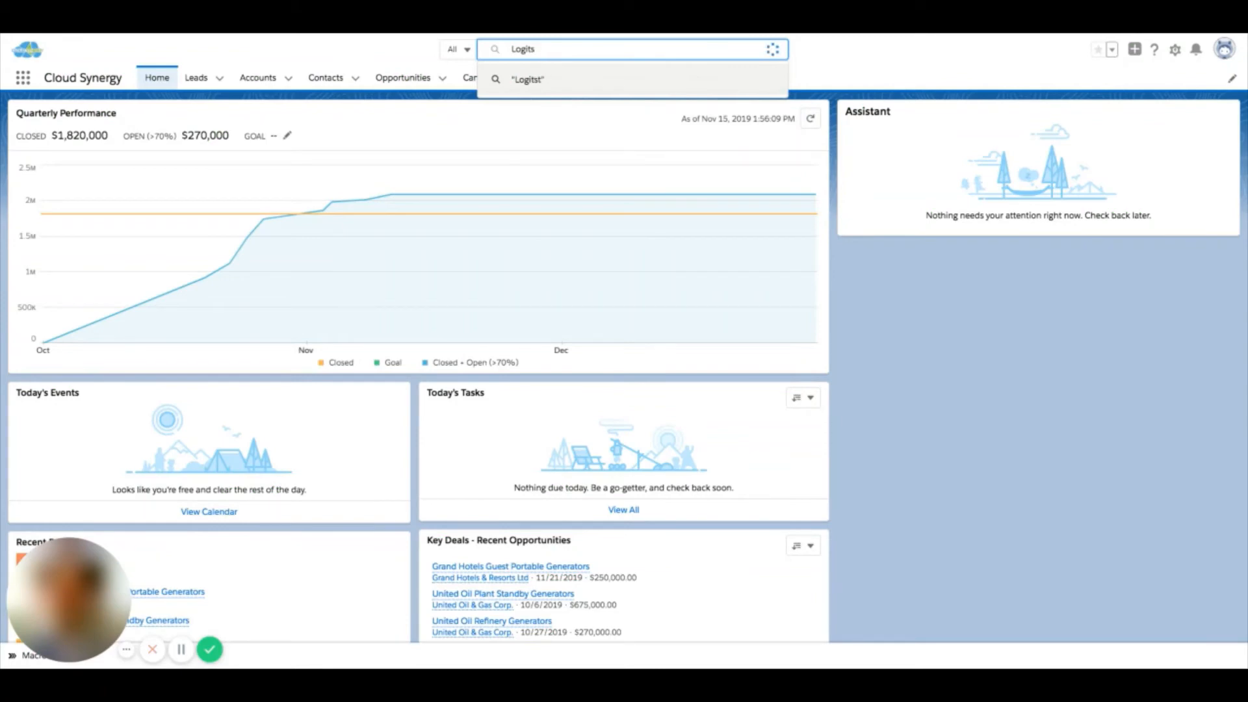
{"action": "key", "text": "Backspace"}
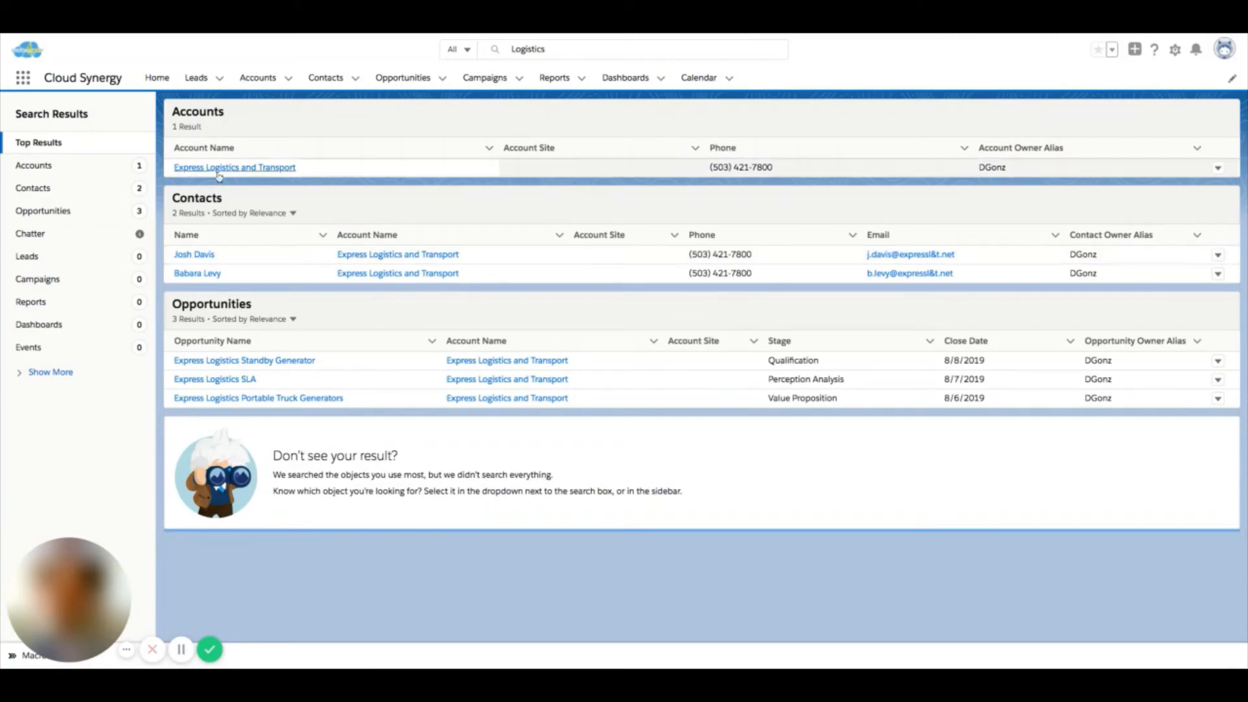
{"action": "mouse_move", "coordinate": [244, 277]}
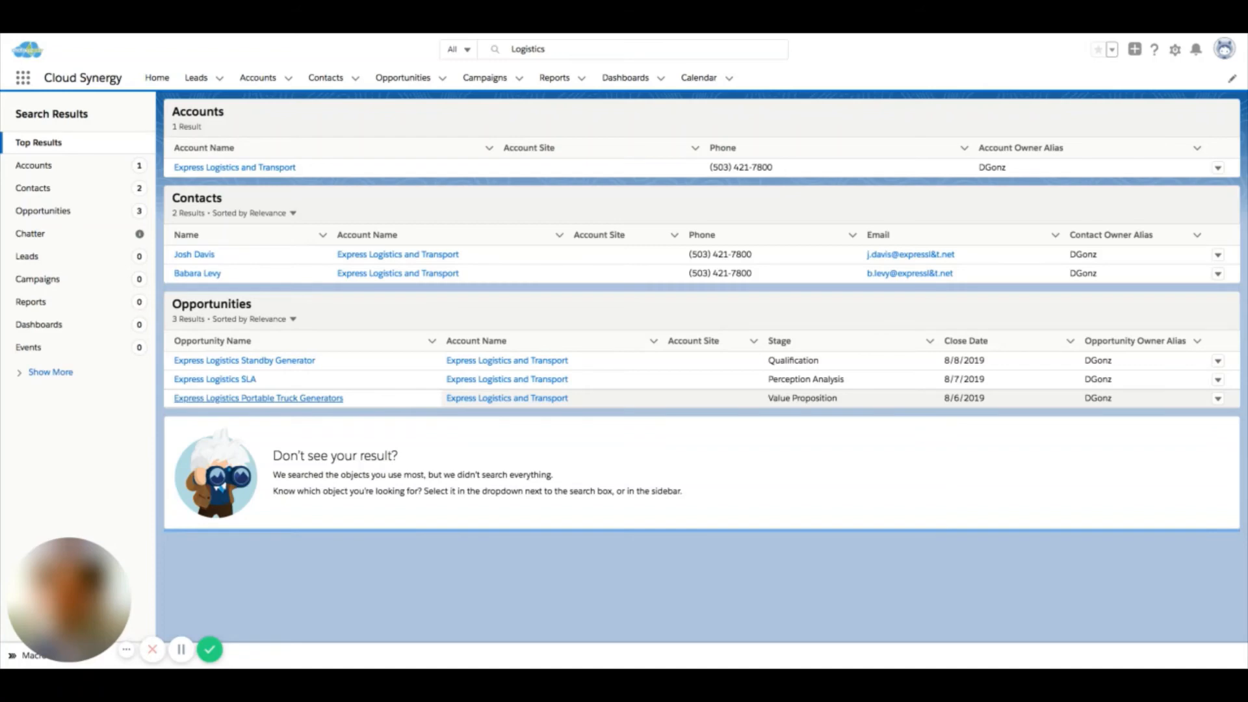
{"action": "mouse_move", "coordinate": [284, 275]}
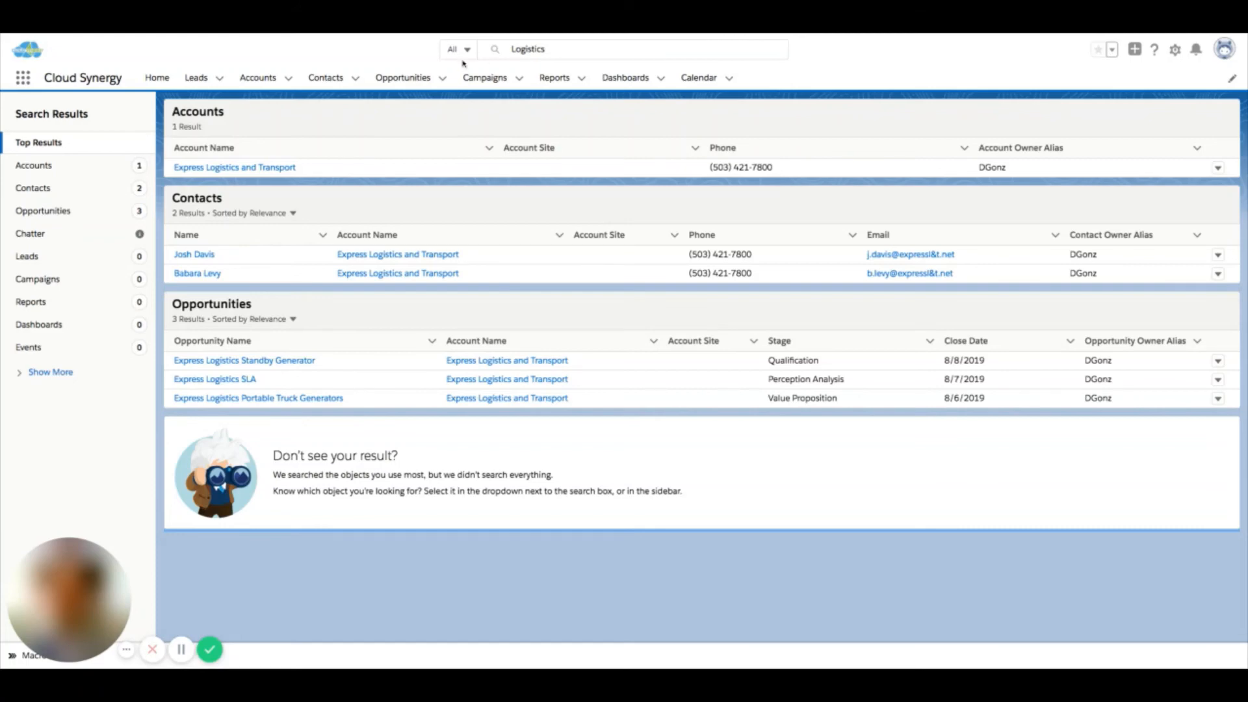
{"action": "mouse_move", "coordinate": [444, 195]}
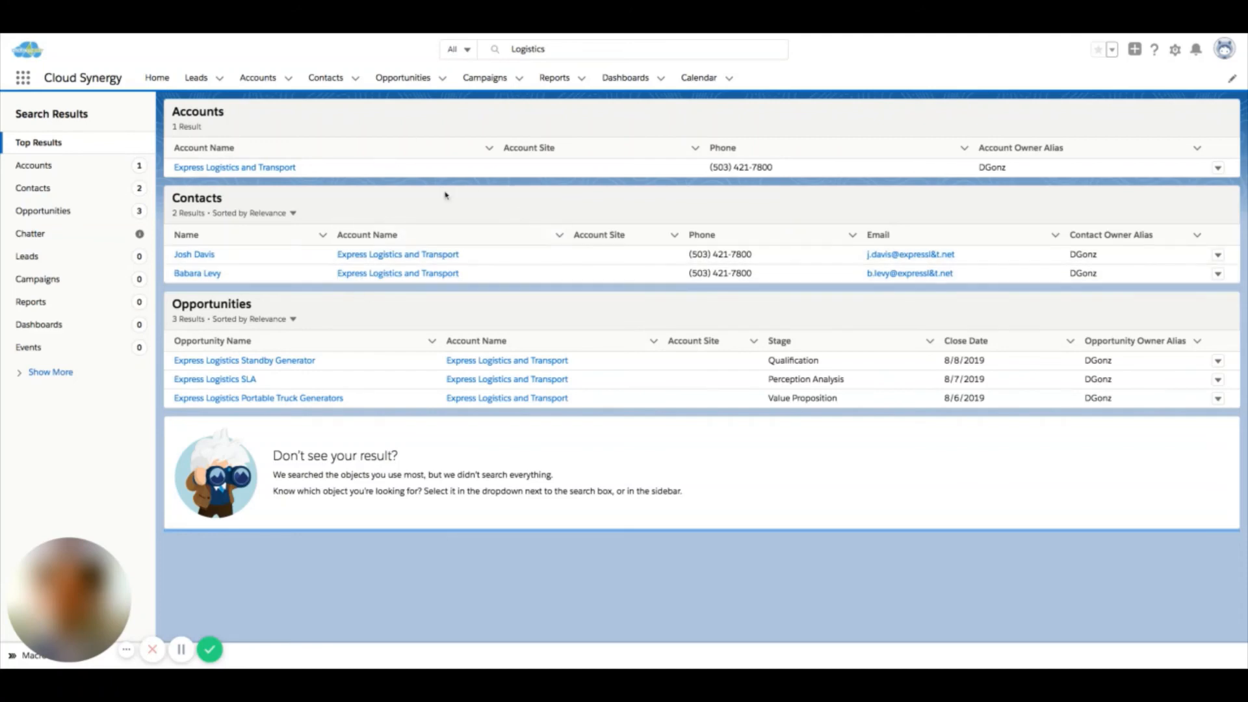
- Review the Logistics Top Results and return to the search box for another query
{"action": "left_click", "coordinate": [366, 234]}
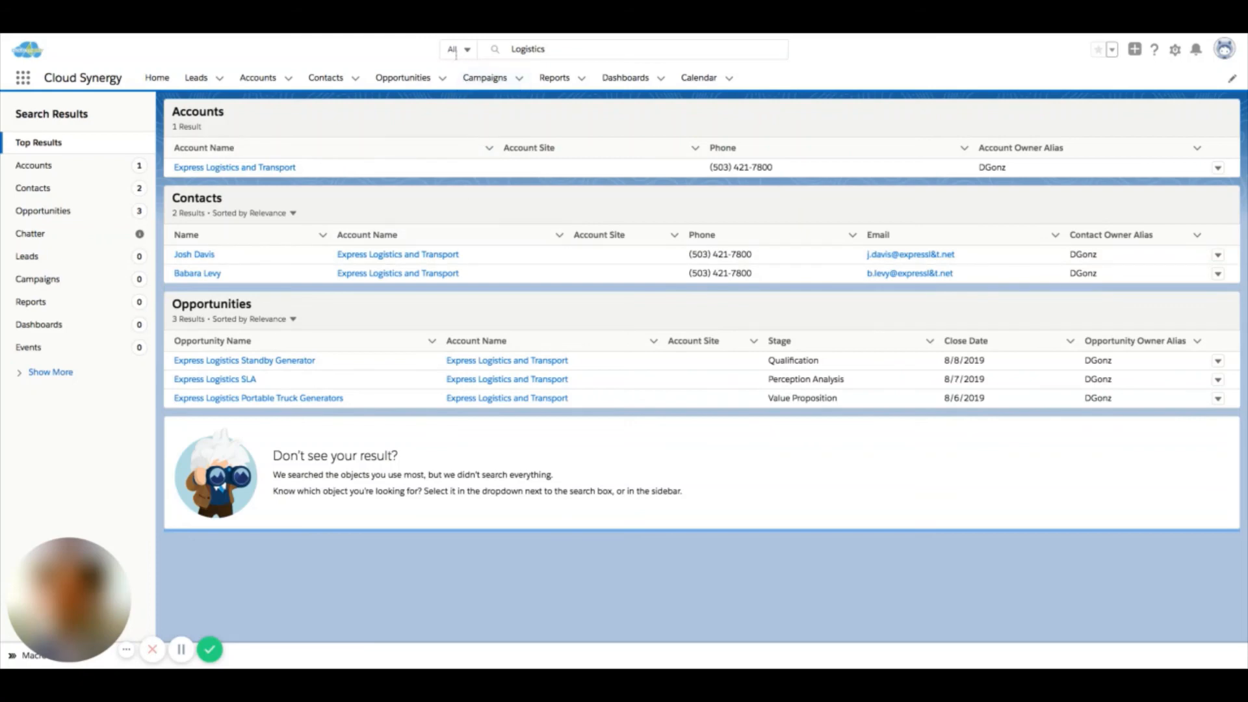
{"action": "left_click", "coordinate": [629, 48]}
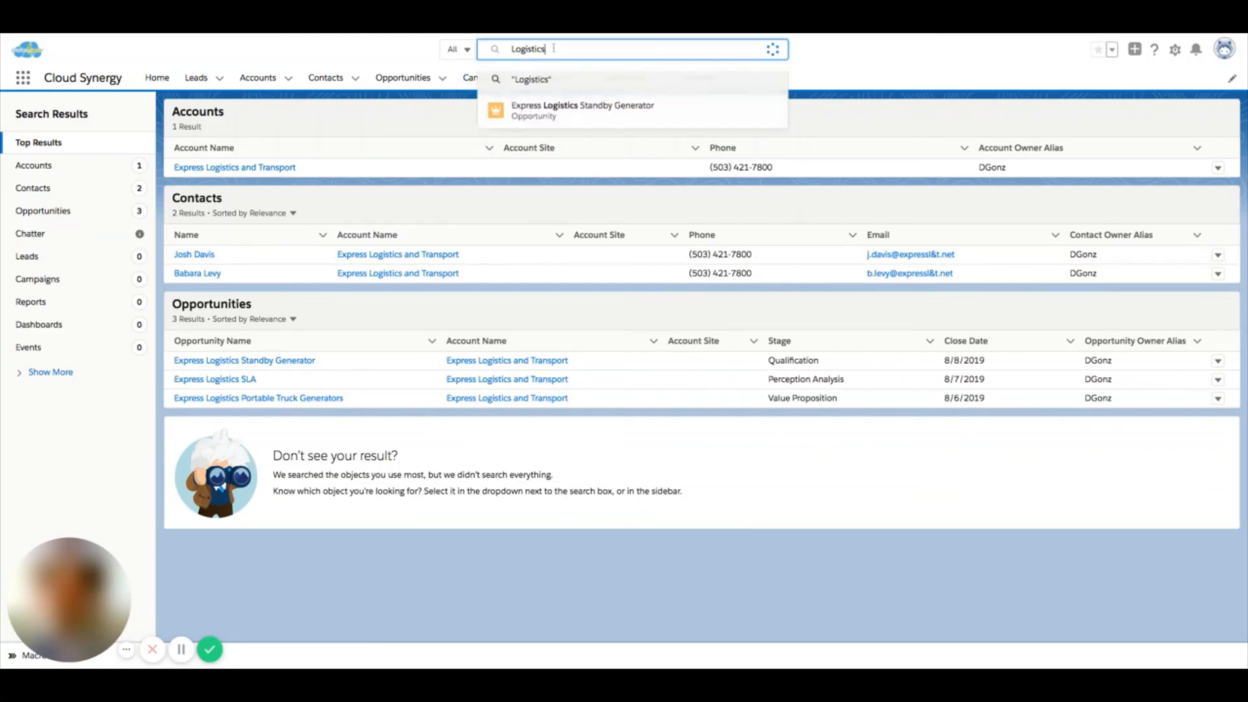